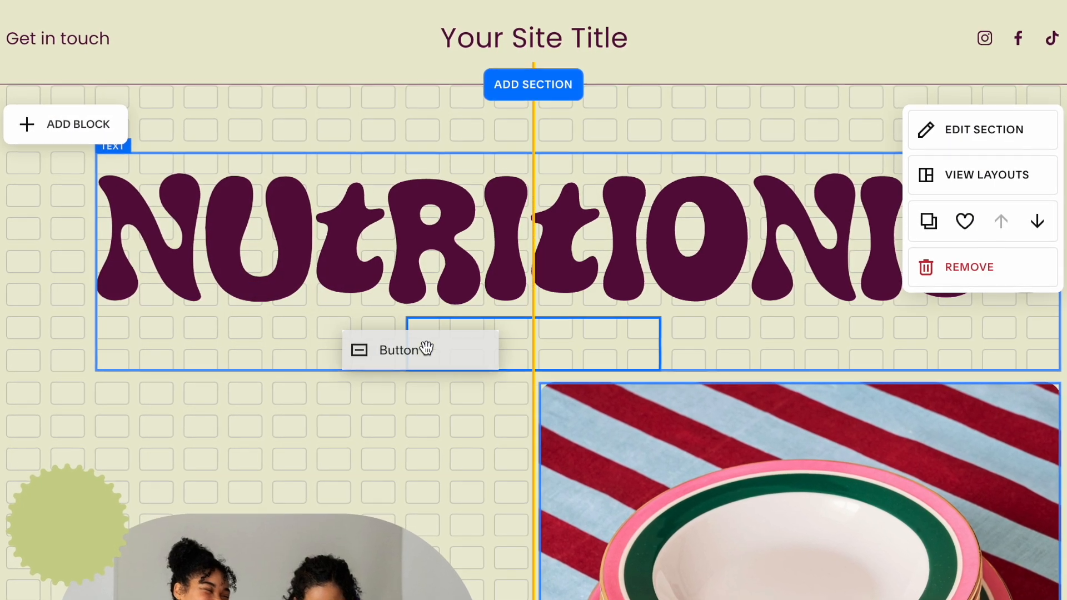
Place the Button block in the heading section directly beneath the Nutrition title.
left_click(399, 350)
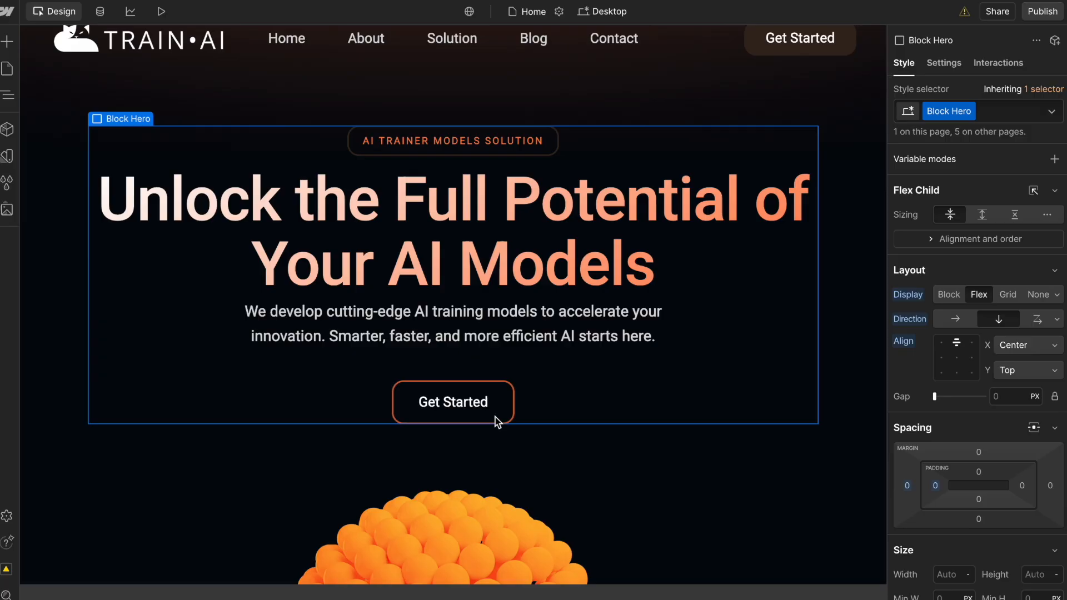
left_click(453, 401)
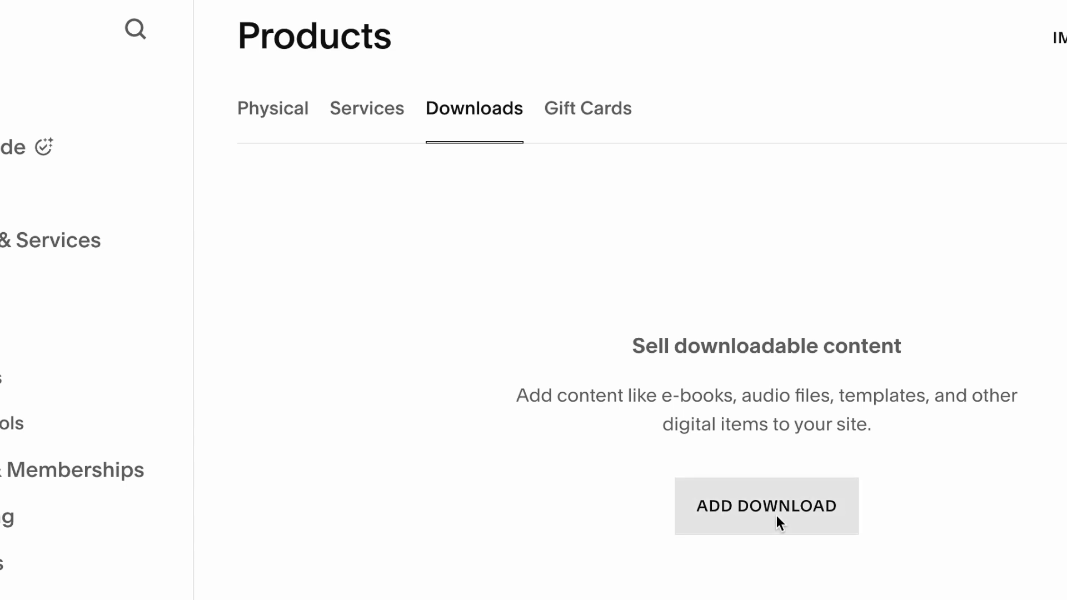
Start adding a downloadable product, then move on to the abandoned-cart recovery automation.
left_click(765, 507)
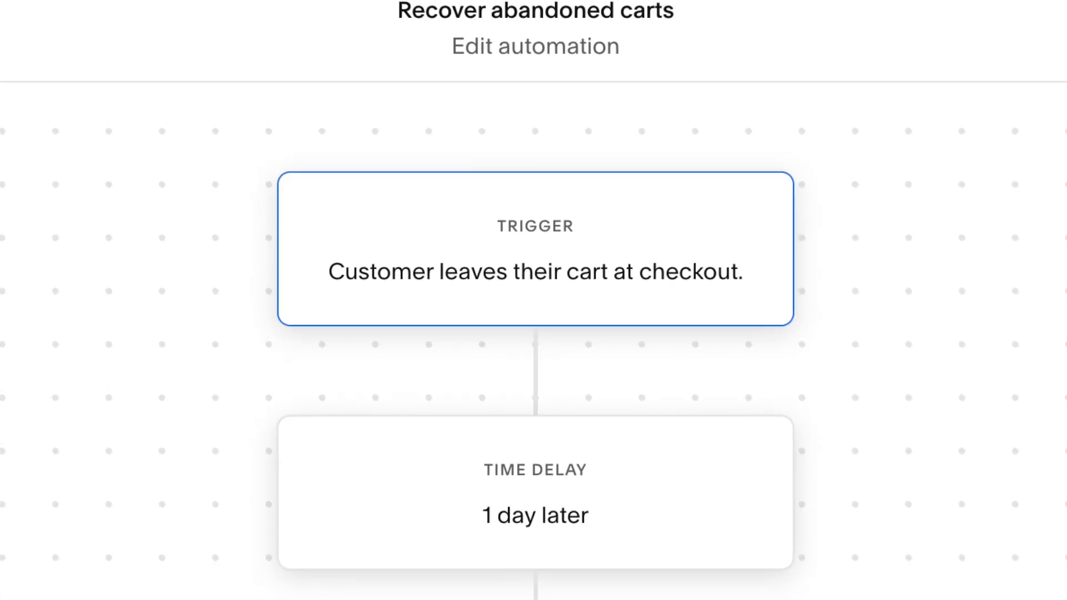
scroll("down", 3)
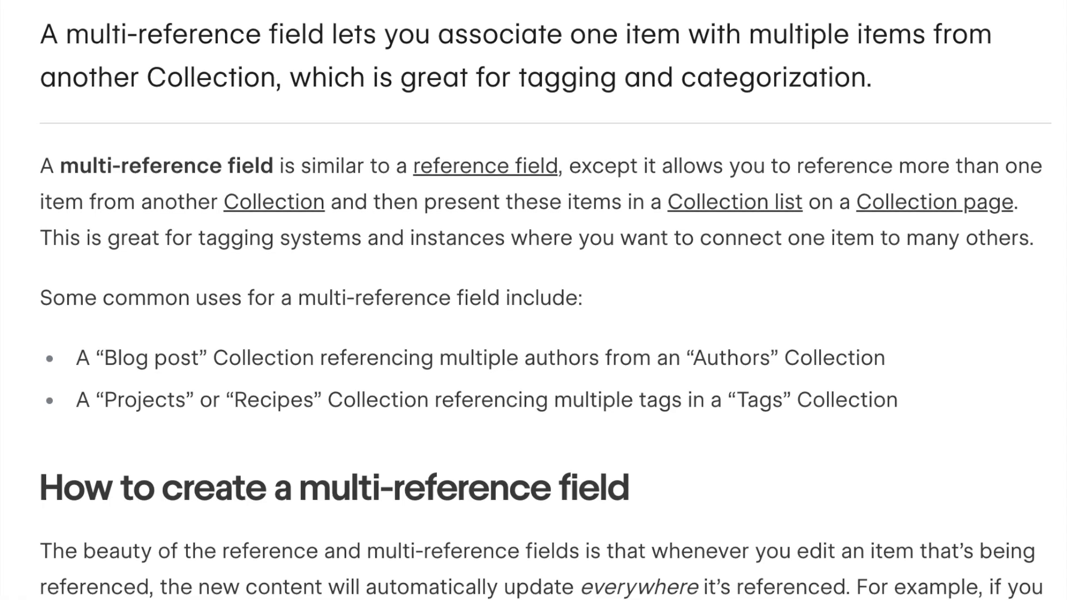
Read through the multi-reference field article, then enable Comments in the blog post settings.
scroll("down", 3)
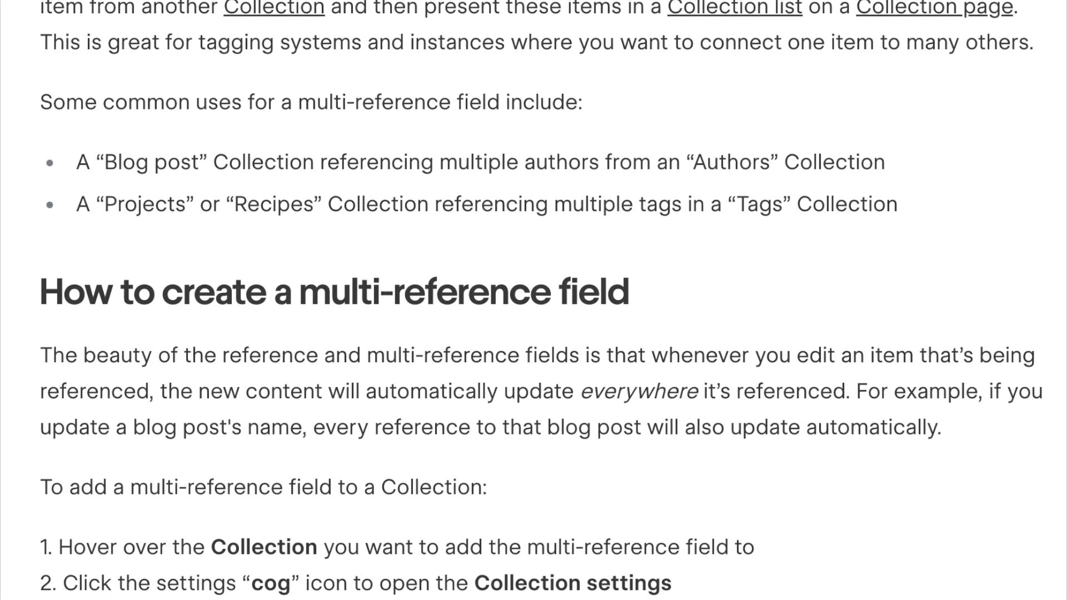
scroll("down", 3)
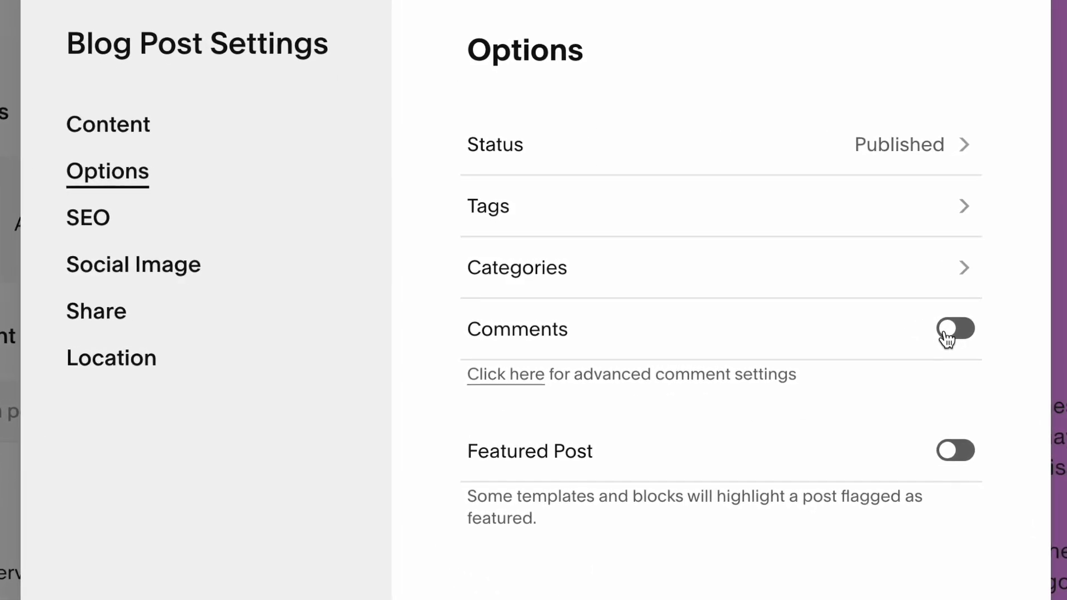
left_click(953, 331)
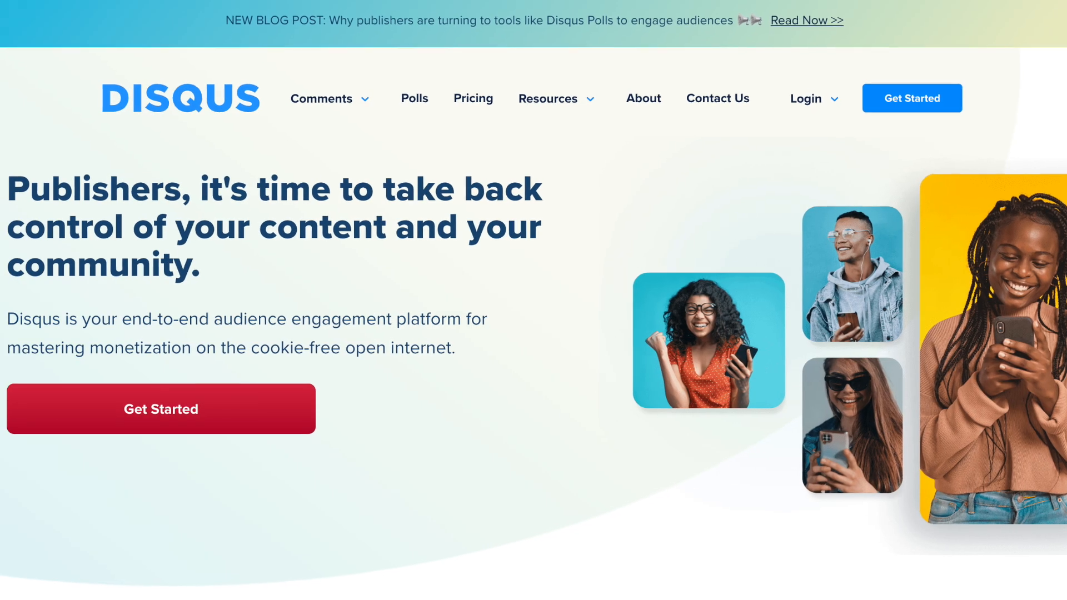
scroll("down", 3)
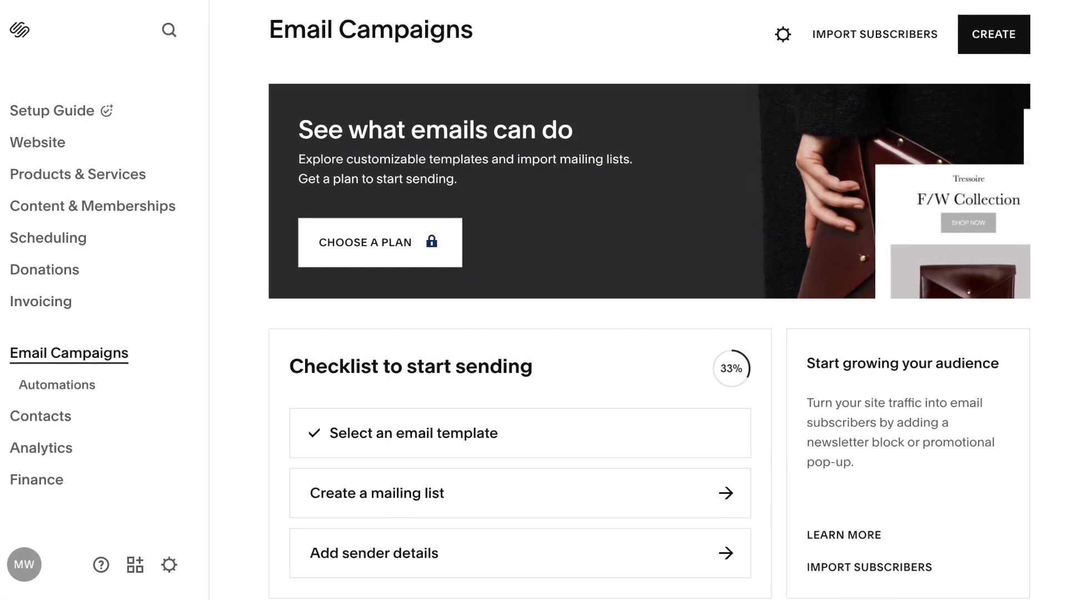
Create a new email campaign and filter the template gallery to Drive Sales.
left_click(380, 243)
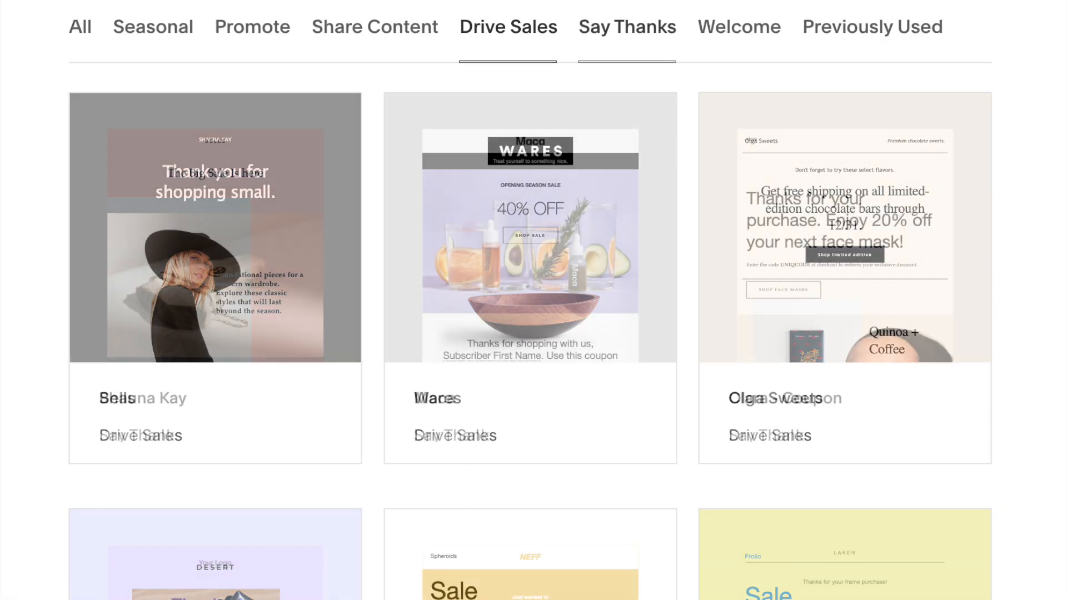
left_click(625, 27)
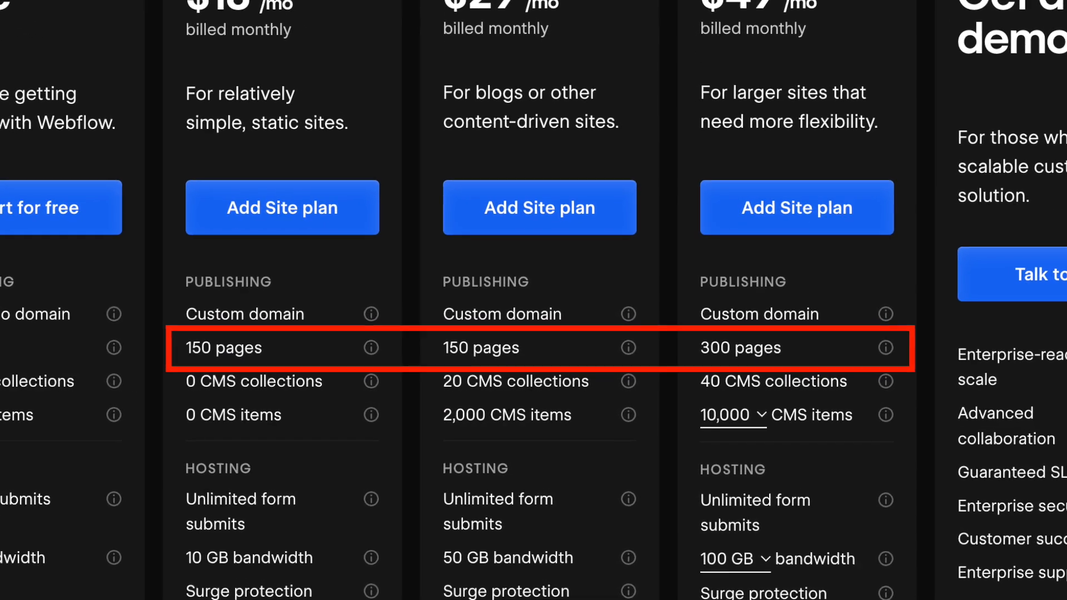
Scroll the pricing page down to the Publishing rows with 150 and 300 page limits.
scroll("down", 3)
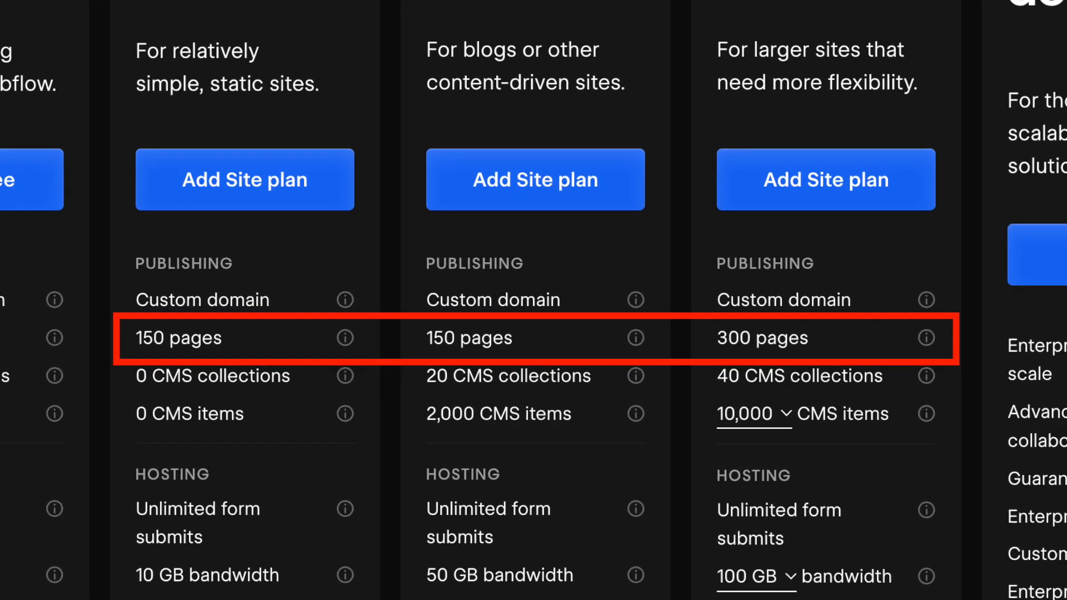
scroll("down", 3)
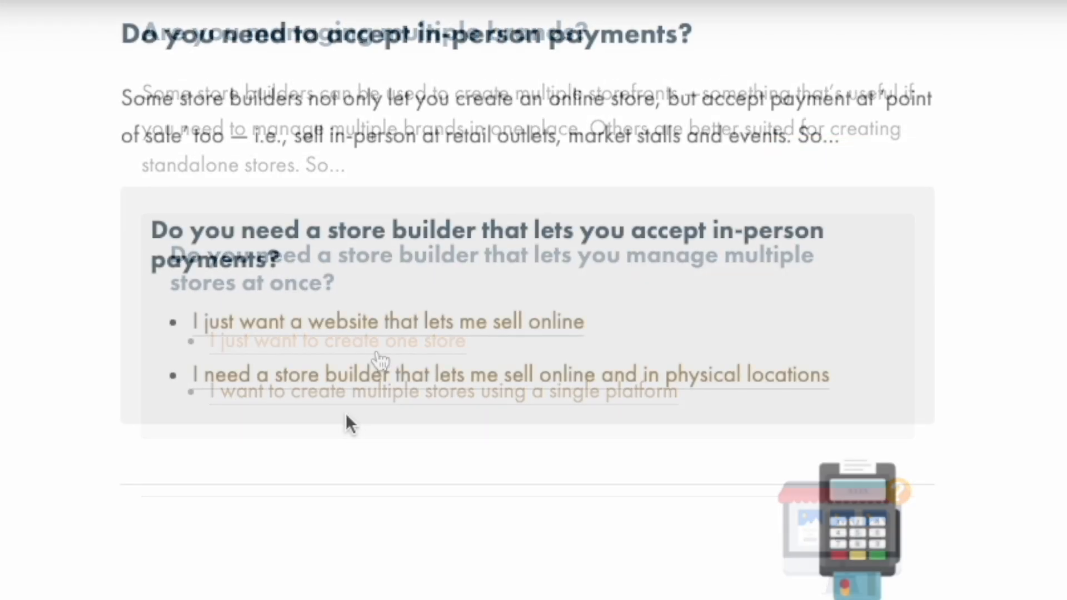
Answer the multiple-stores question to advance to the in-person payments question.
left_click(501, 374)
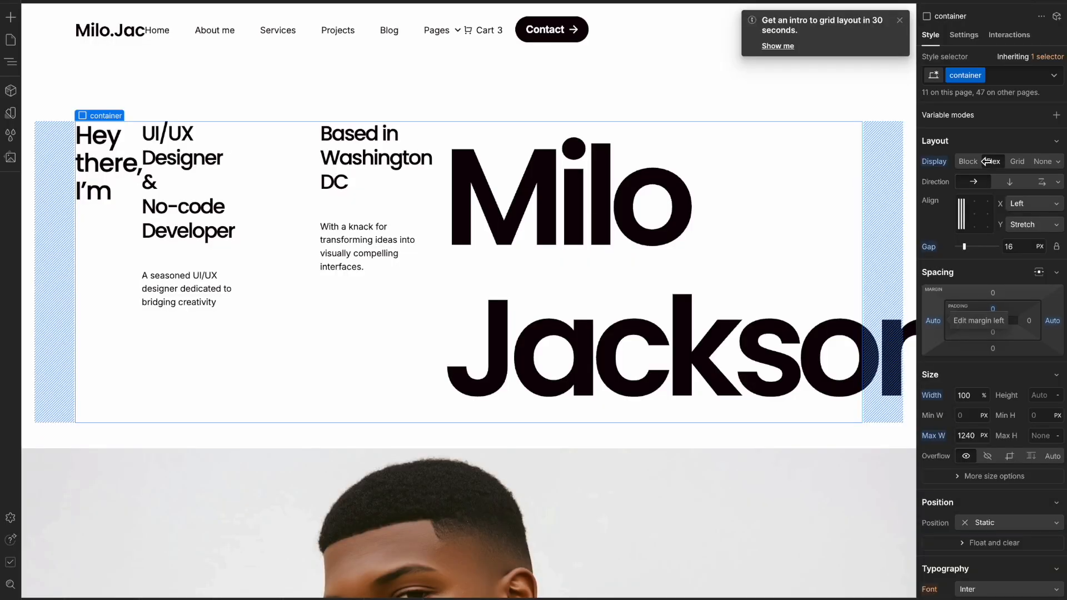
Set the hero container's Display to Flex in the Style panel.
left_click(966, 161)
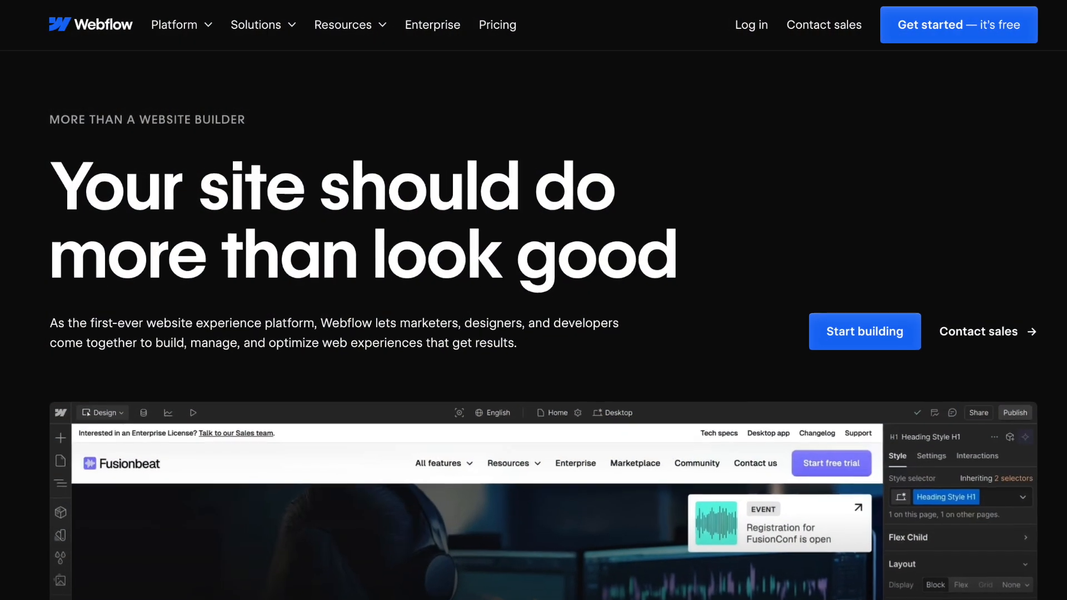
Add a Mouse hover element trigger in the Interactions panel so hover actions can be defined.
scroll("down", 3)
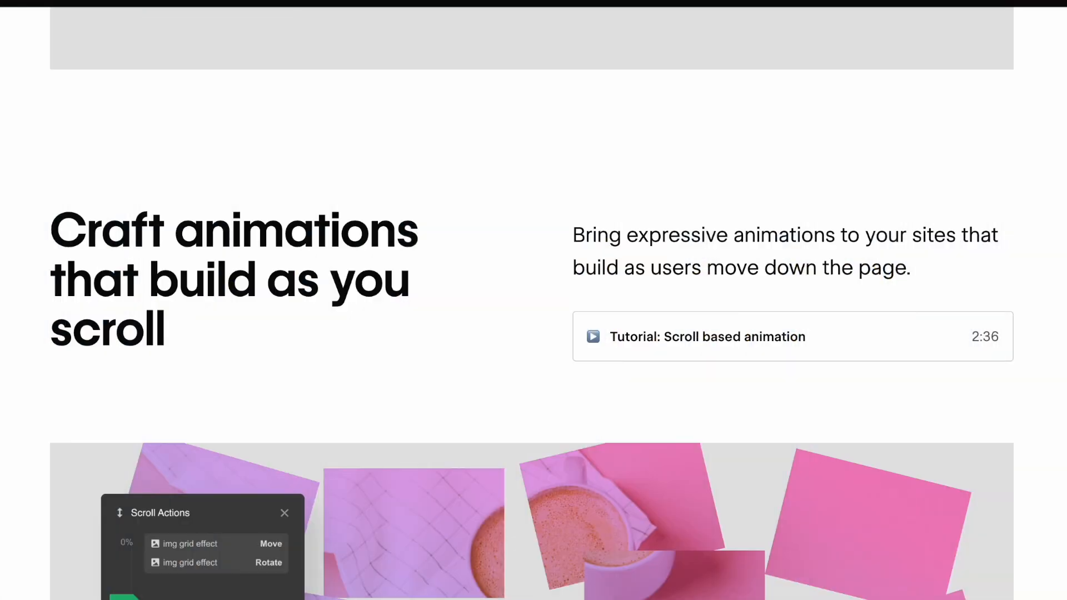
scroll("down", 3)
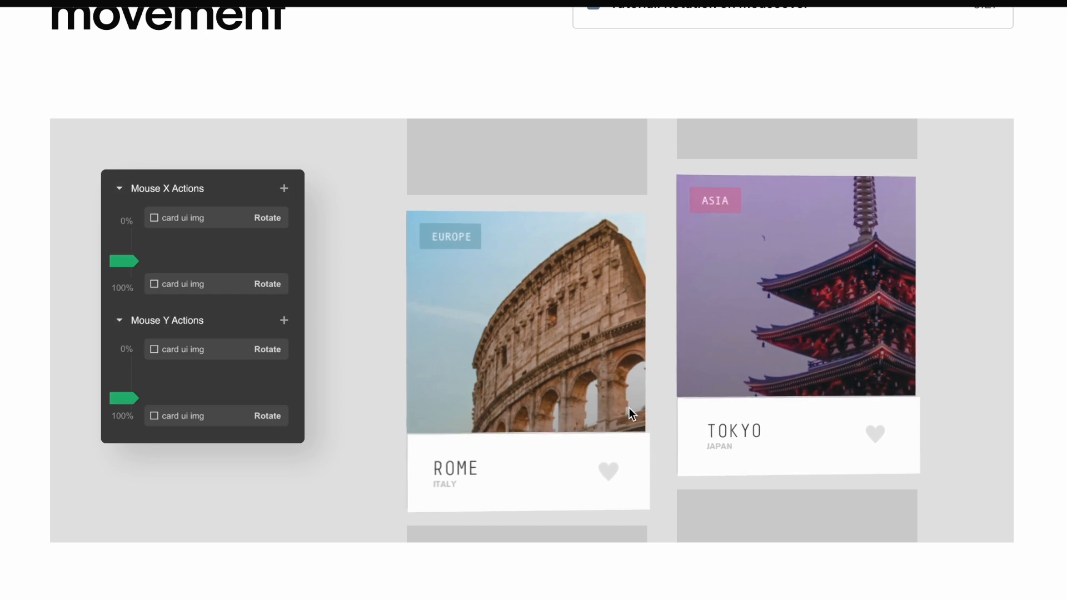
scroll("down", 3)
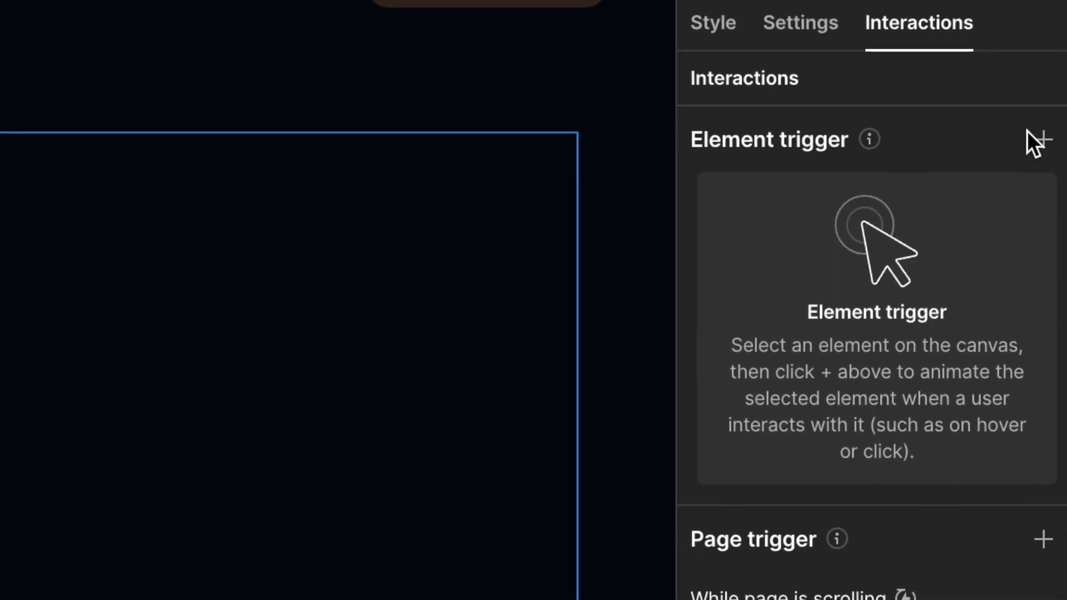
left_click(1042, 140)
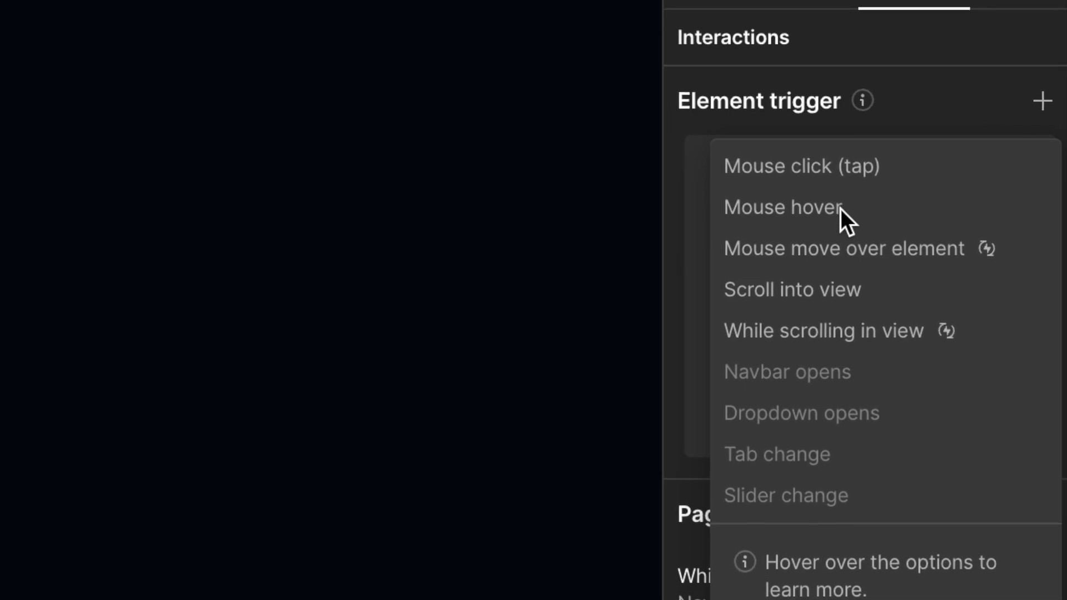
left_click(784, 207)
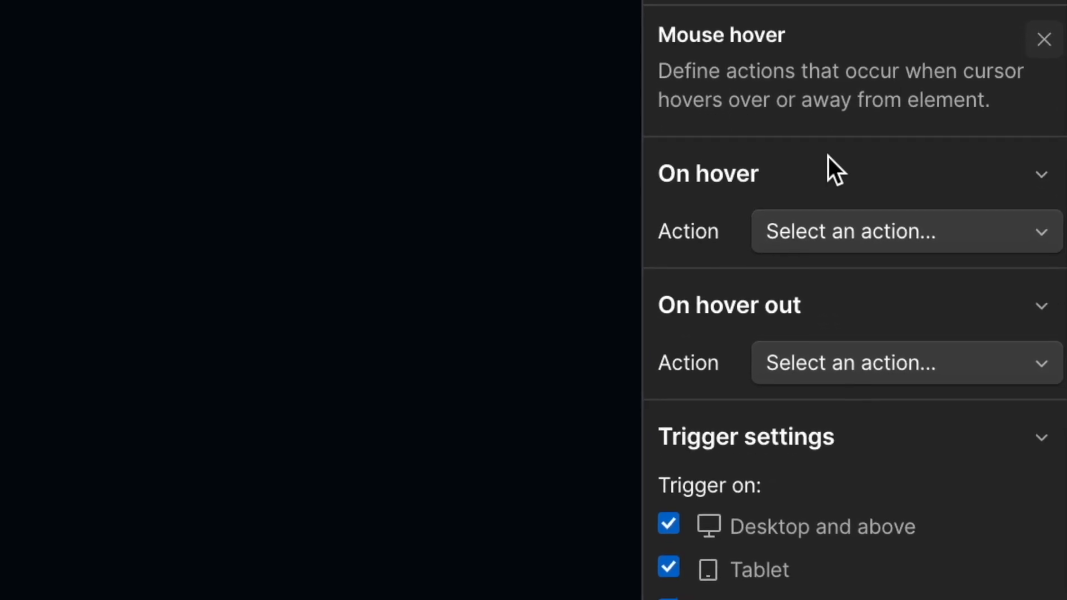
left_click(904, 231)
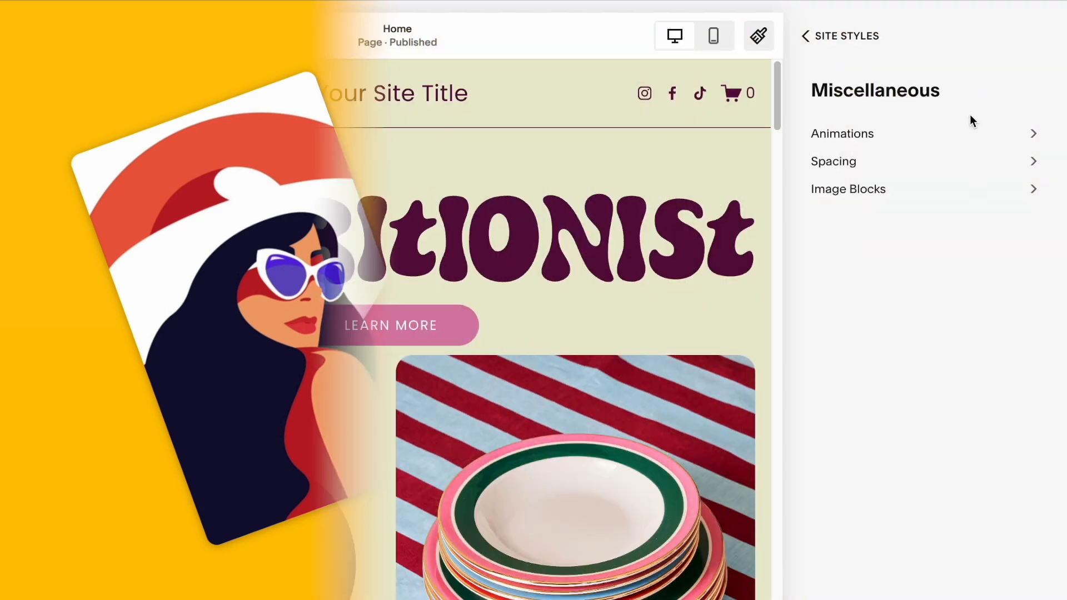
Switch the site-wide animation style from Fade to Scale under Miscellaneous > Animations.
left_click(841, 133)
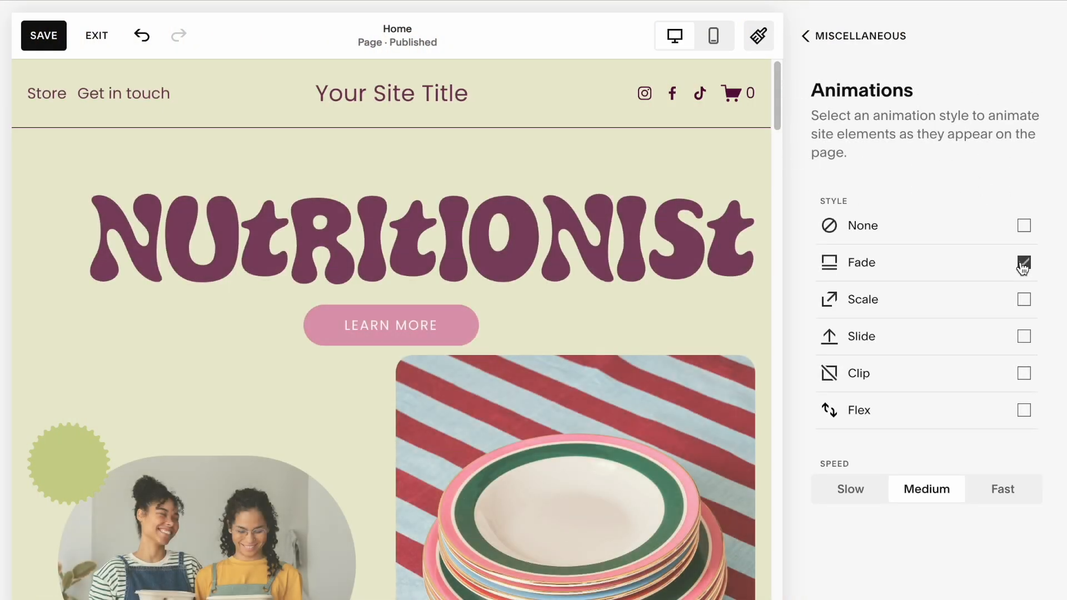
left_click(1023, 299)
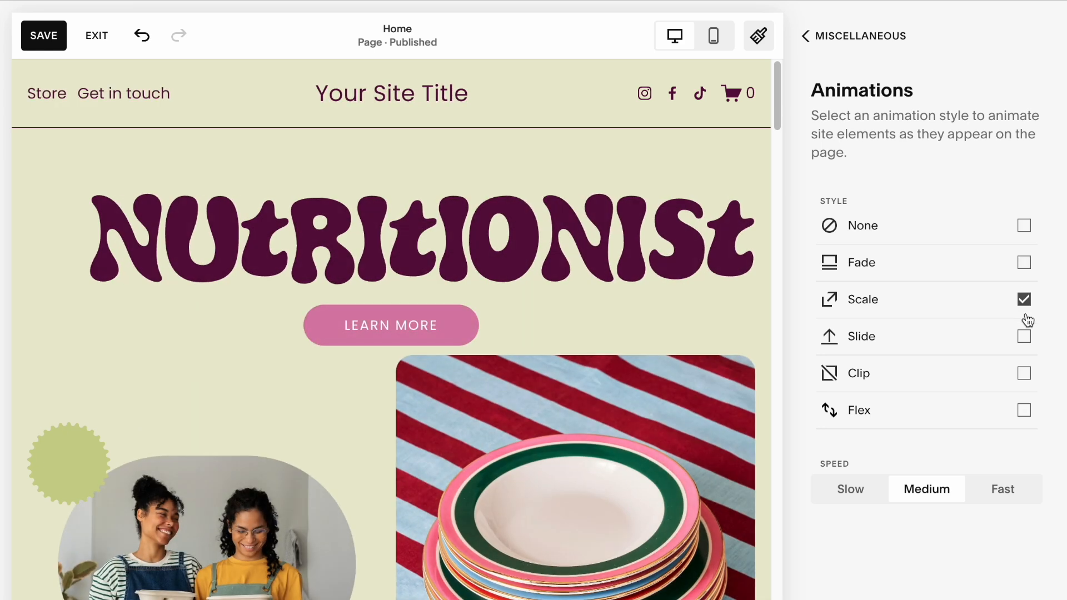
left_click(1023, 335)
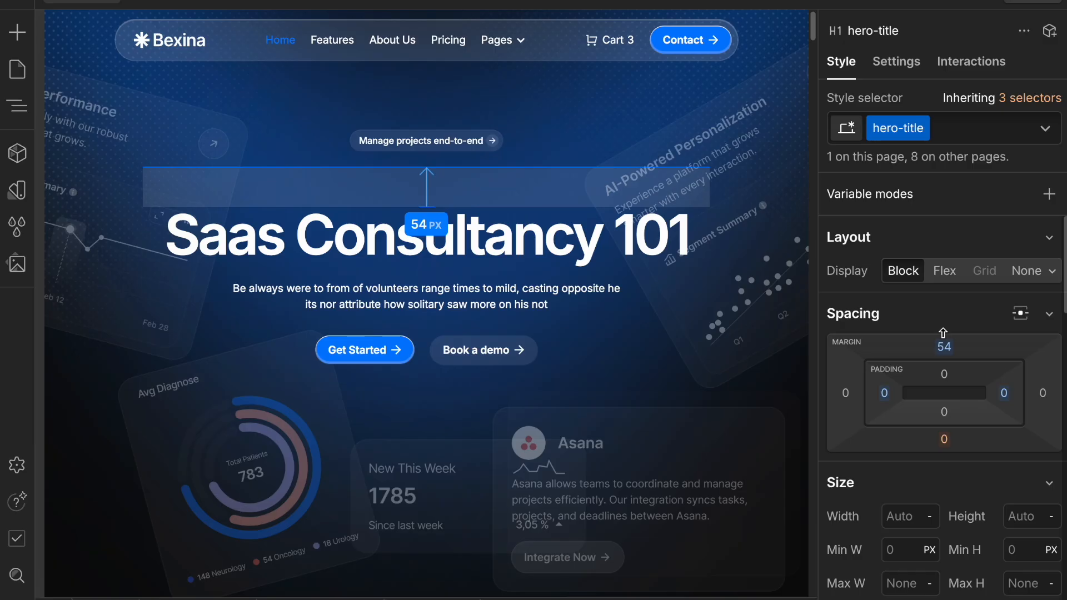
Drag the hero title's top margin up to 54 px in the Spacing panel.
left_click_drag(942, 332, 942, 369)
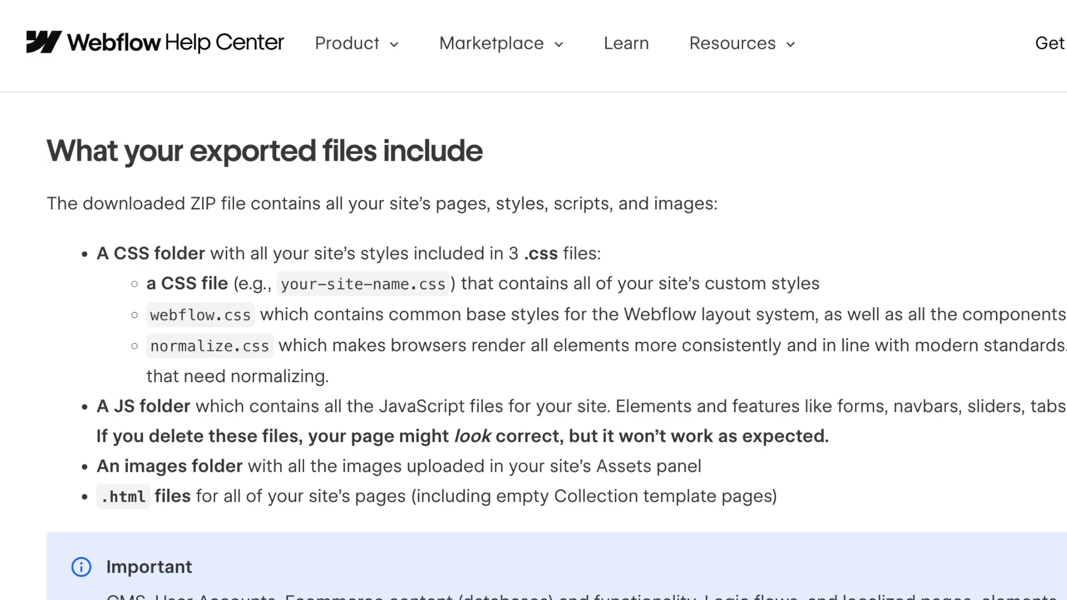
scroll("down", 3)
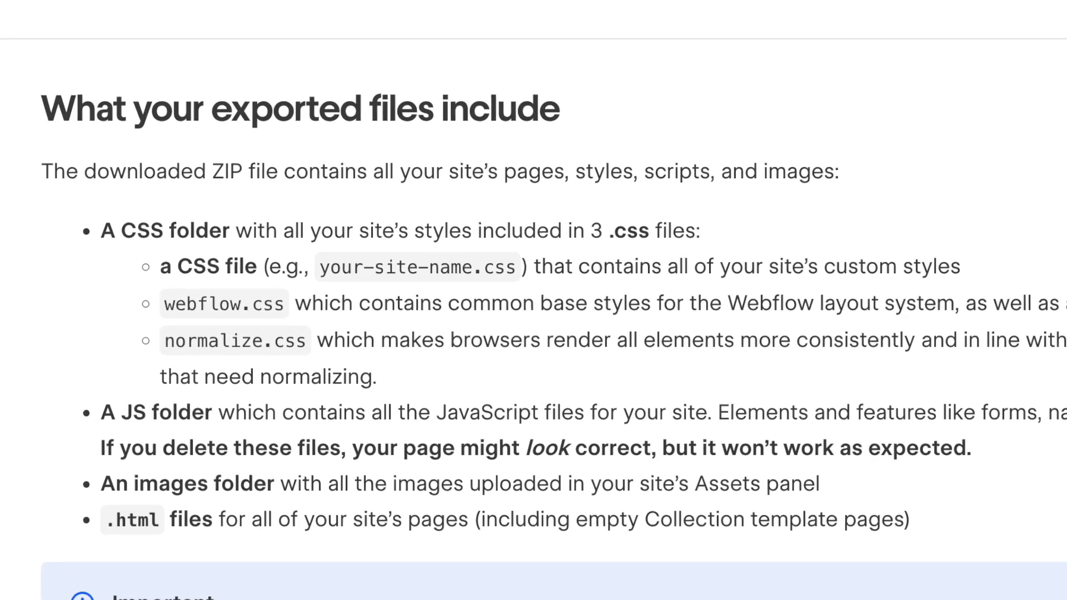
left_click(999, 48)
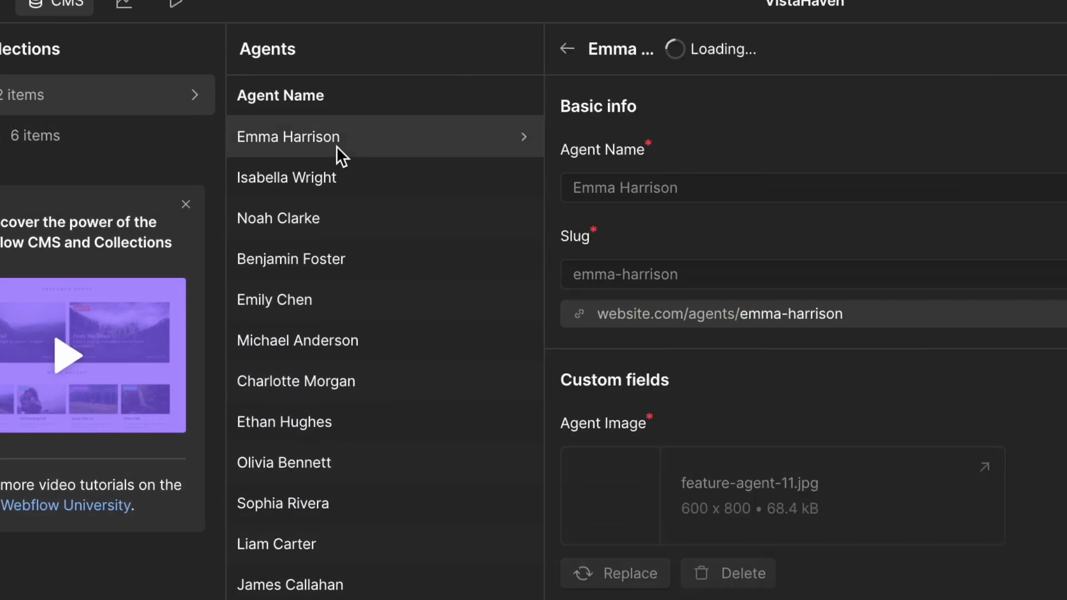
left_click(287, 178)
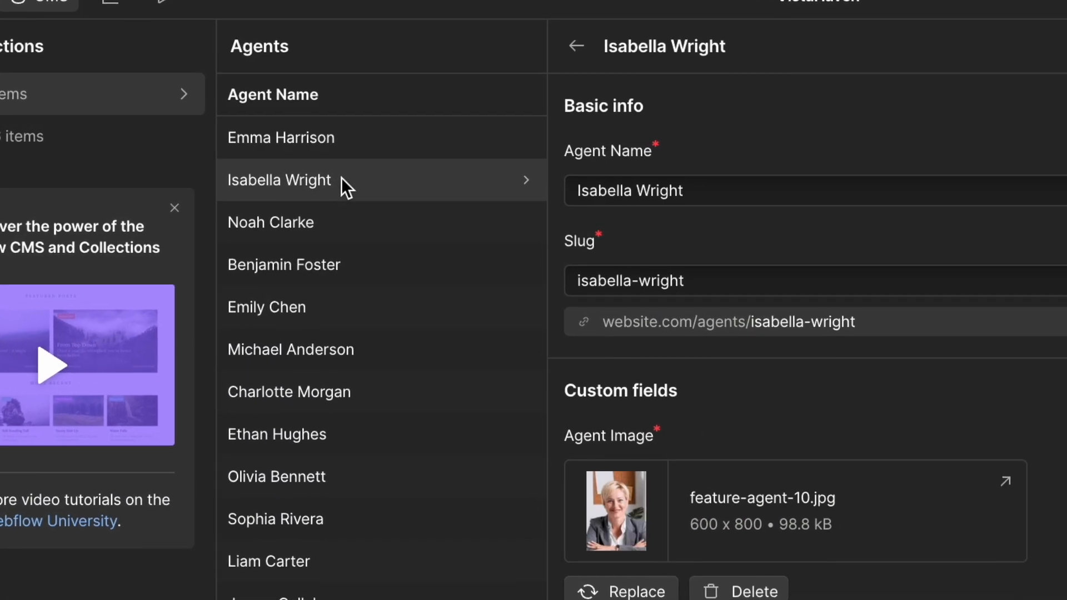
left_click(270, 222)
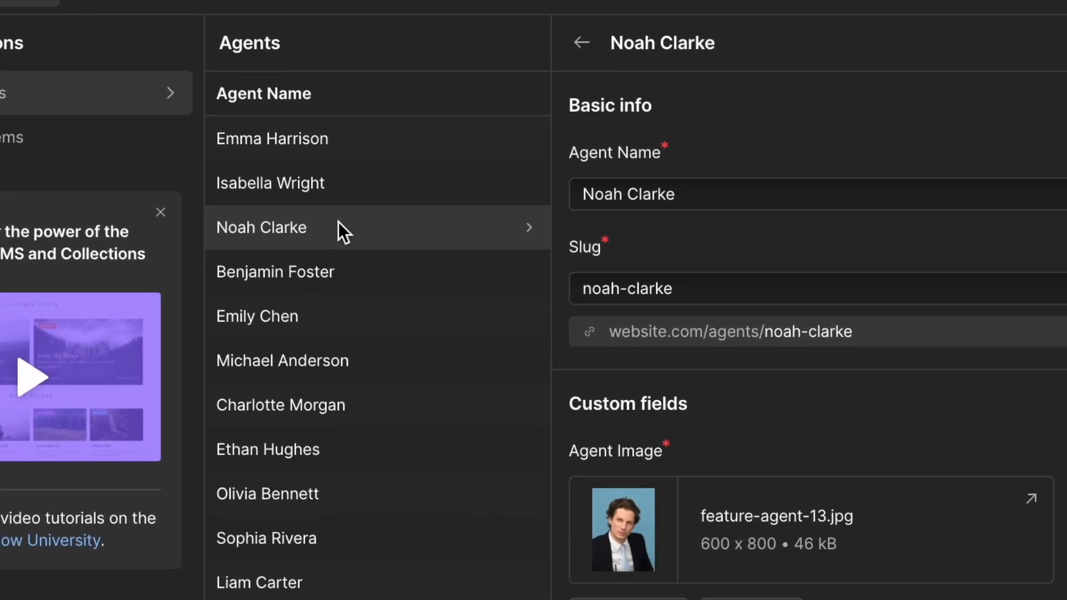
left_click(273, 271)
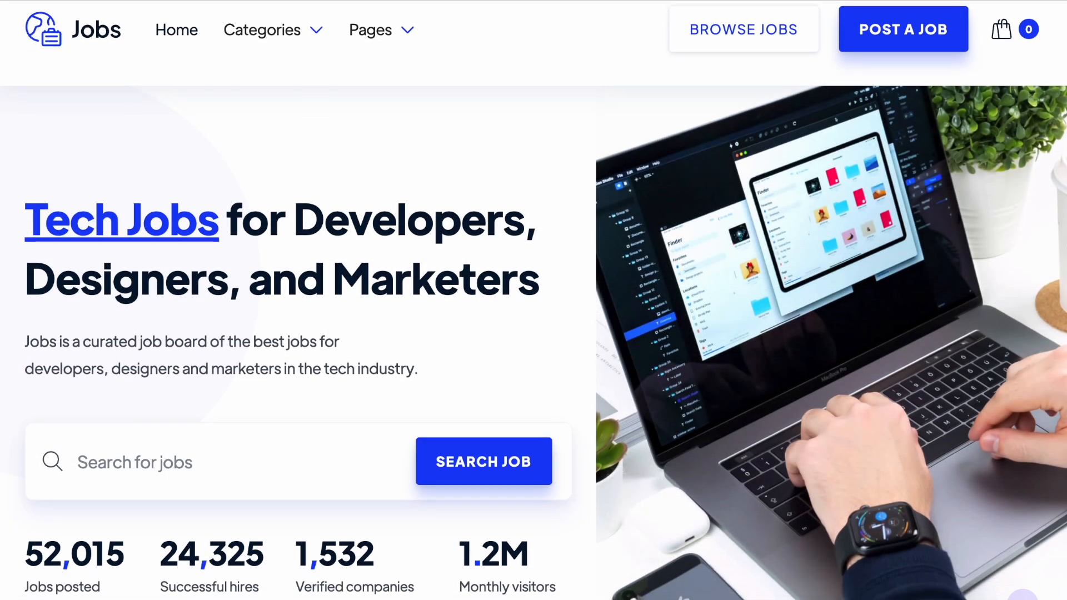
Change the Chicago listing's Listing Type from Rent to Sale.
scroll("down", 3)
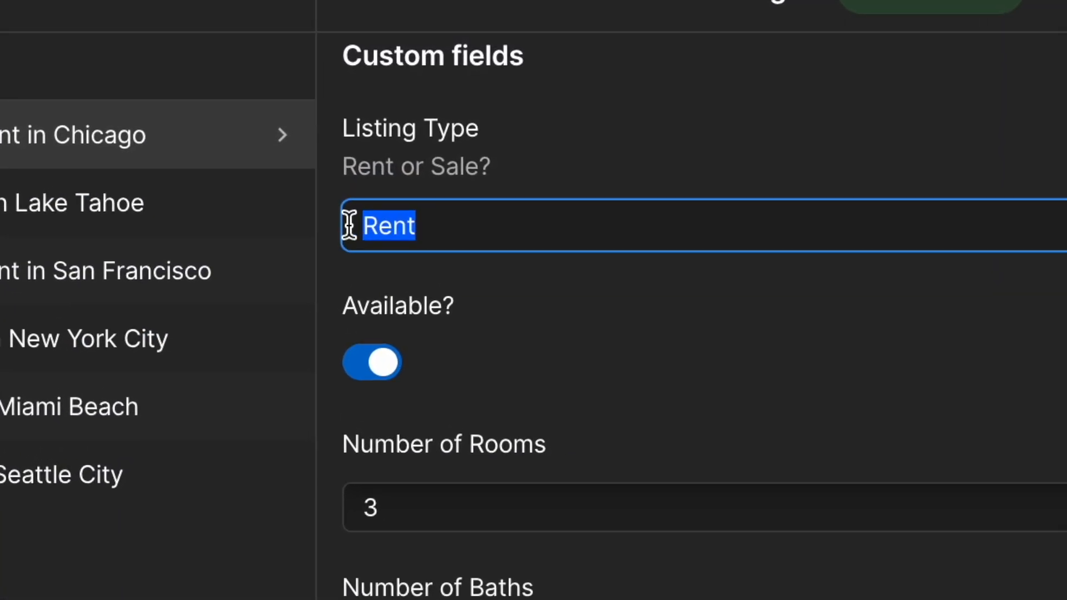
type("Sale")
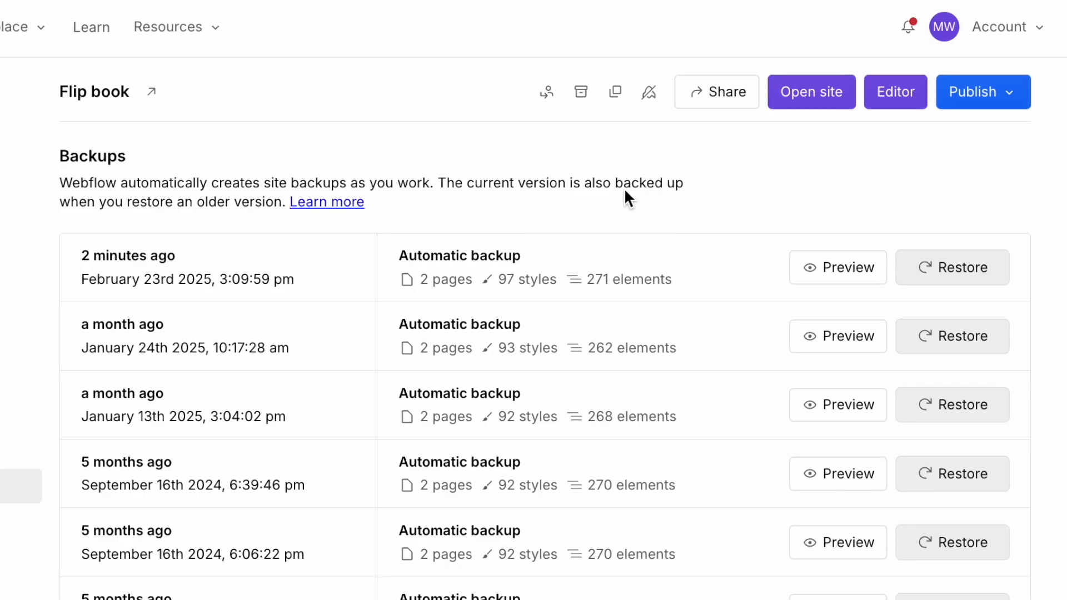
Restore the Flip book site to an earlier automatic backup, confirming despite warnings.
left_click(950, 267)
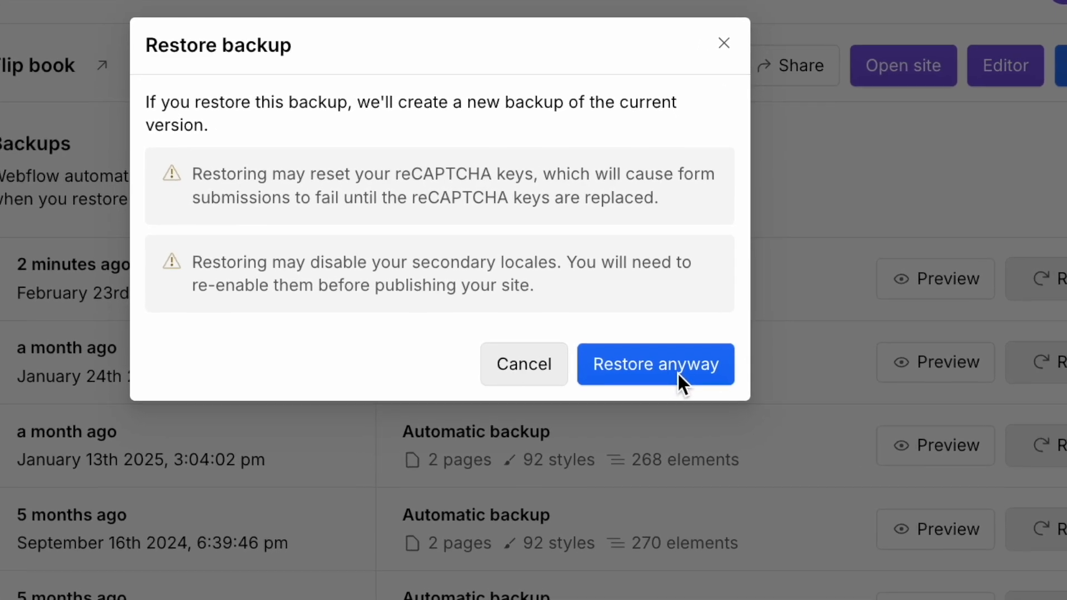
left_click(655, 364)
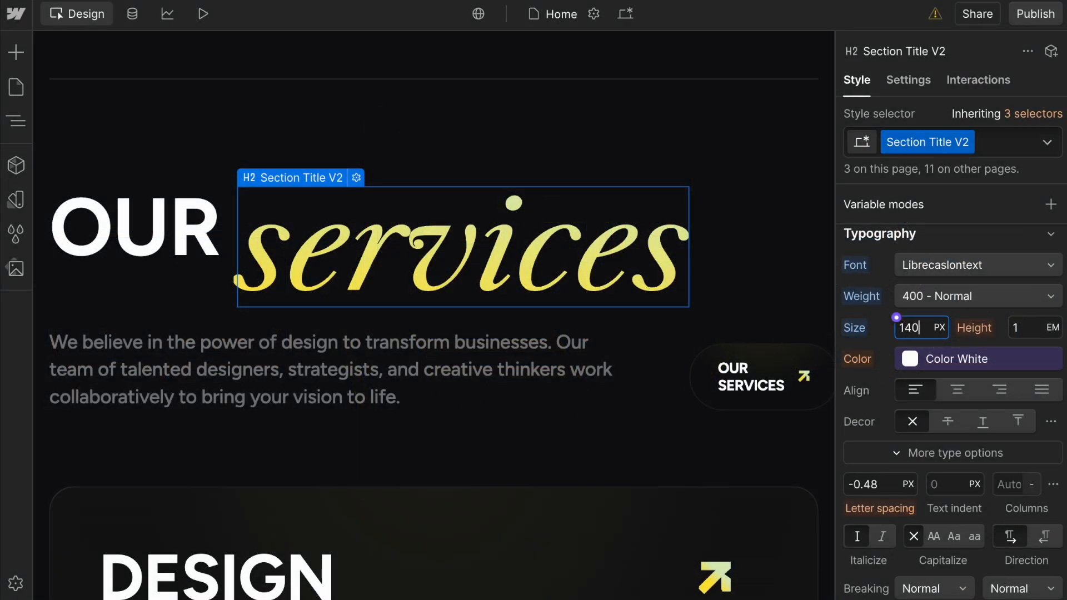
Set the services title Typography Size to 100 px and move on to the Style Factory article.
type("100")
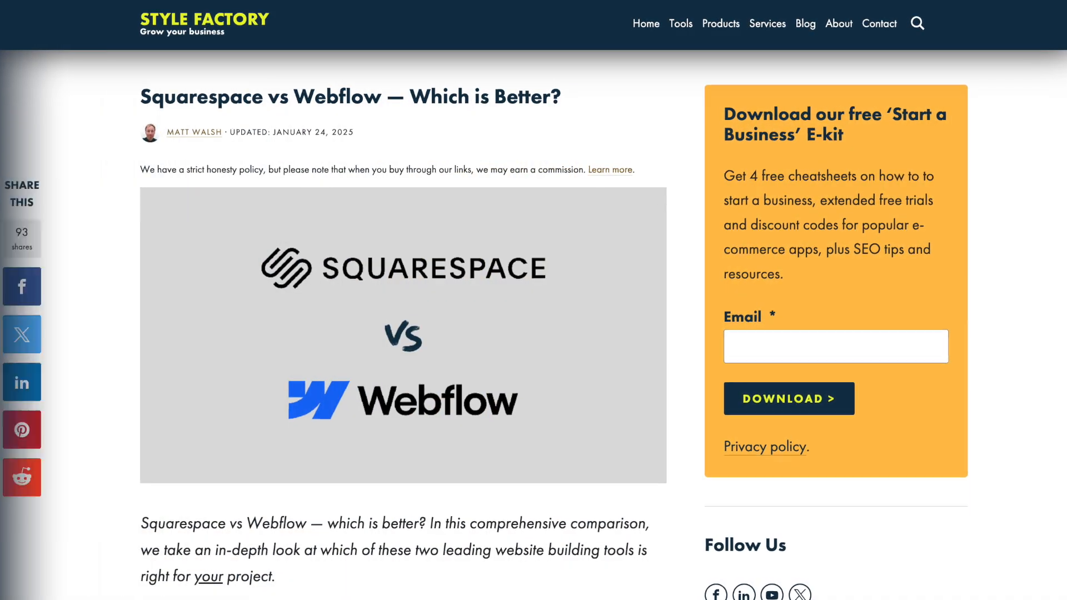
scroll("down", 3)
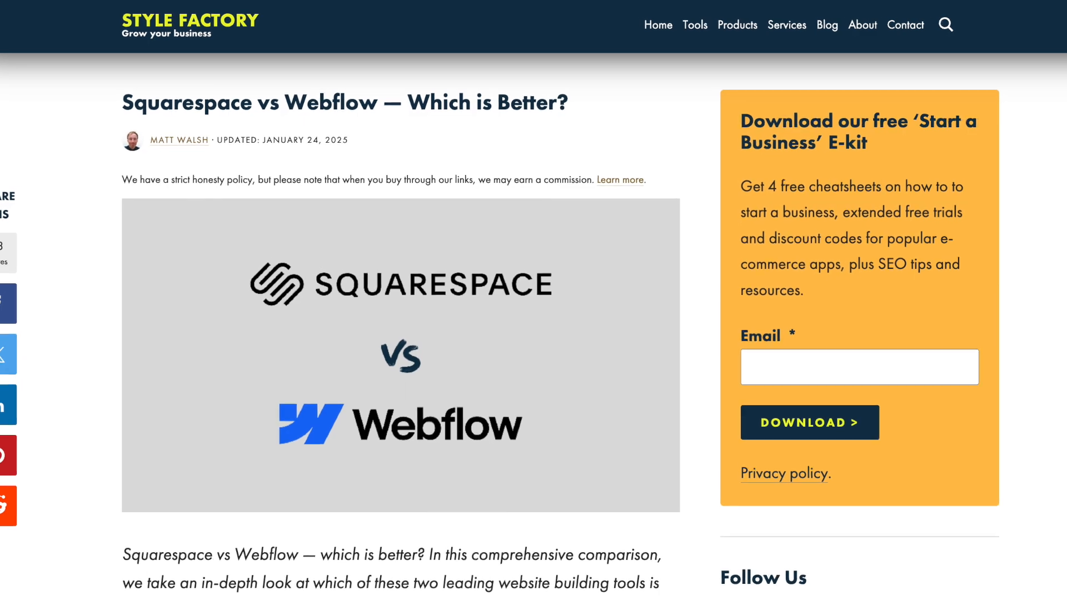